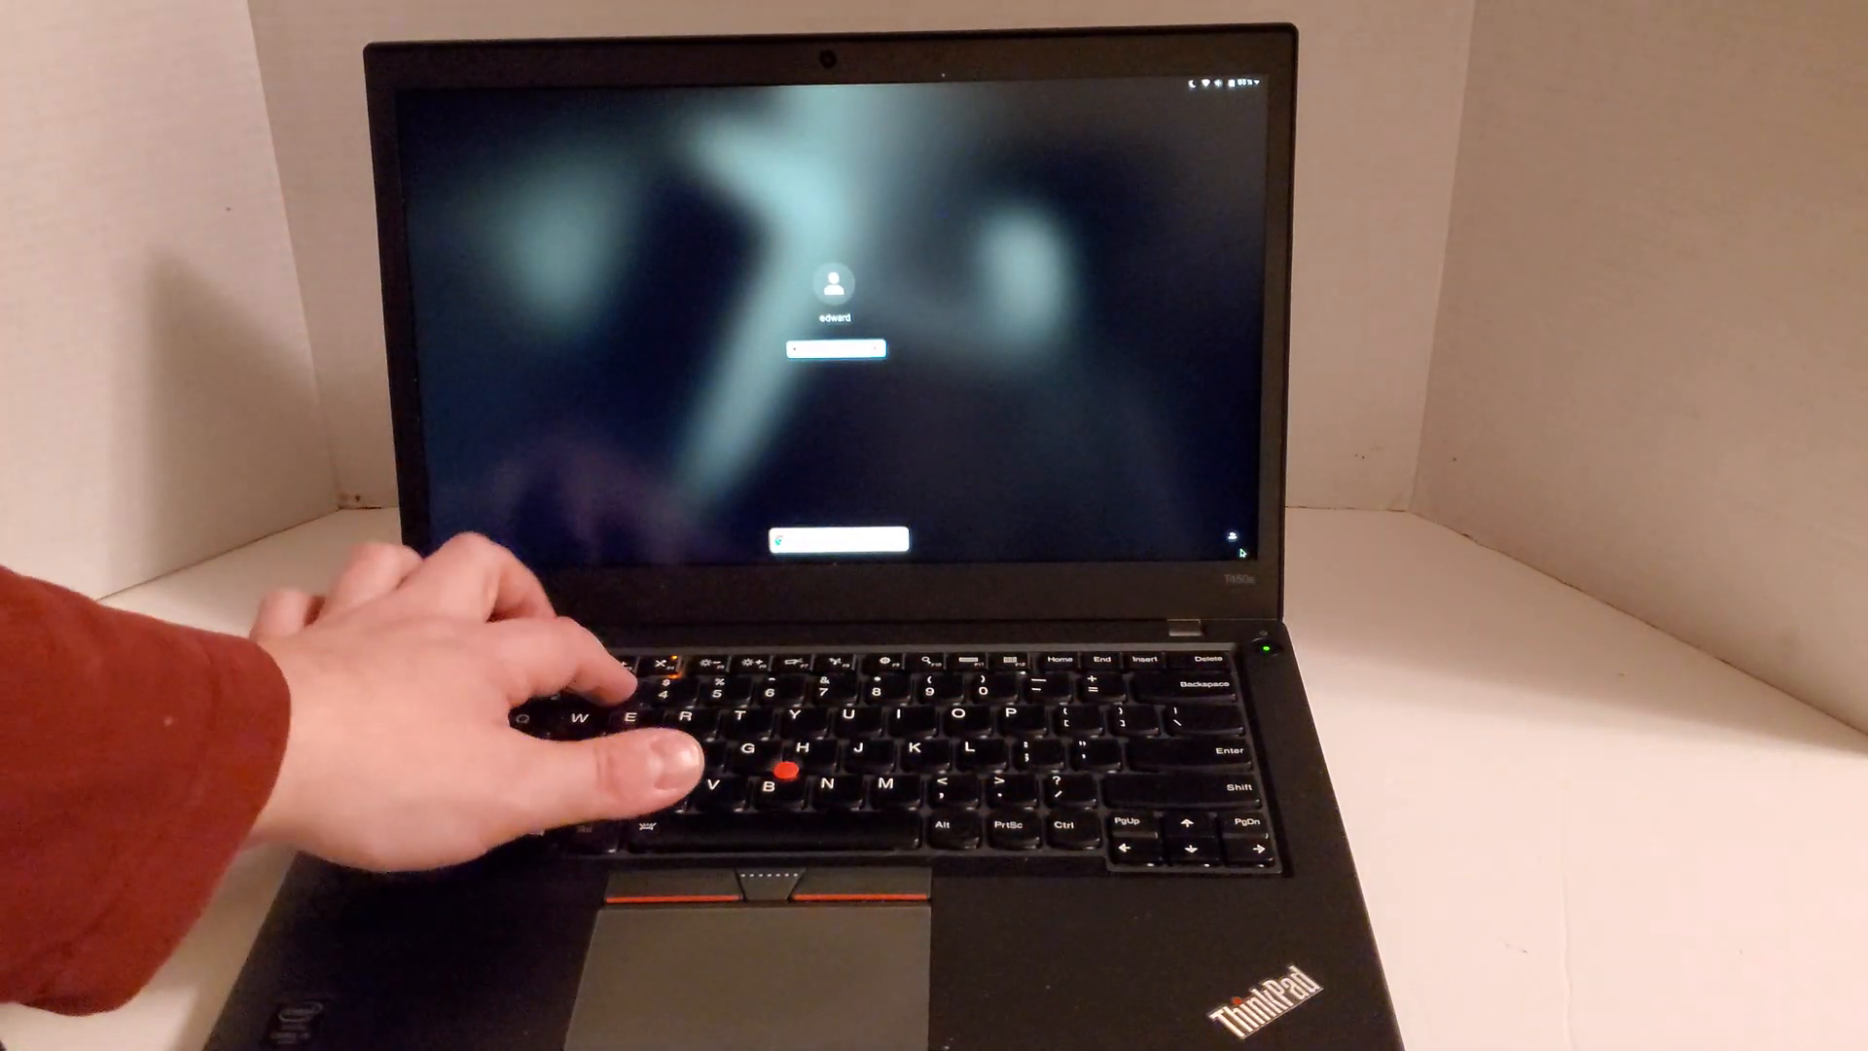
type("password")
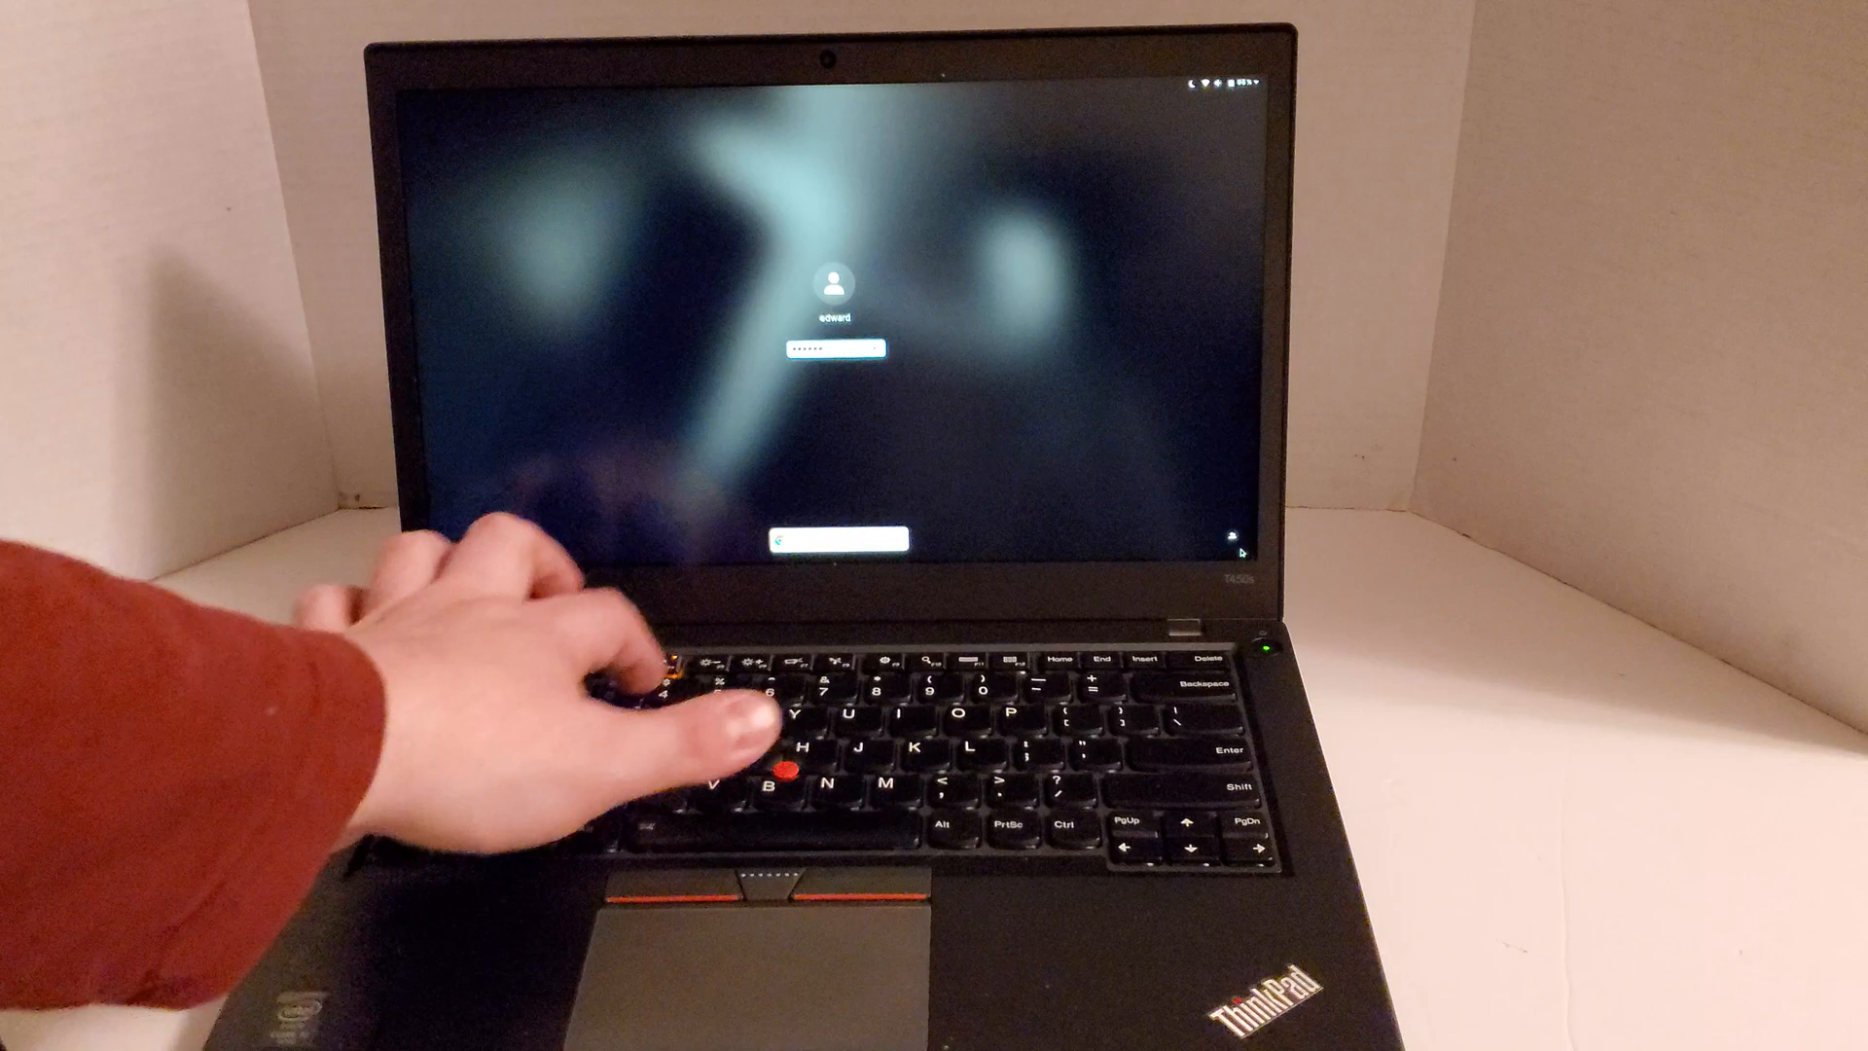